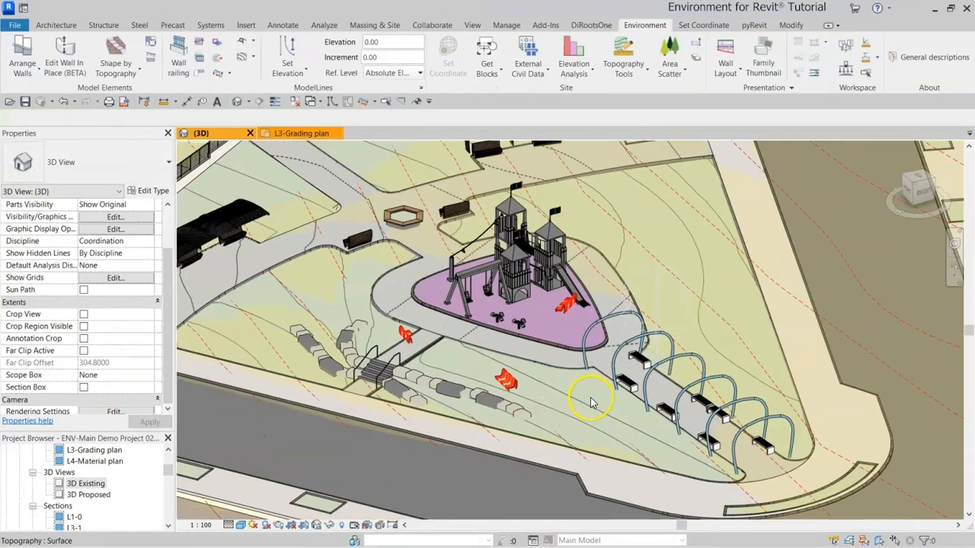
Inspect the terrain, paving path and graded patch, checking the paving's phase information
left_click(579, 409)
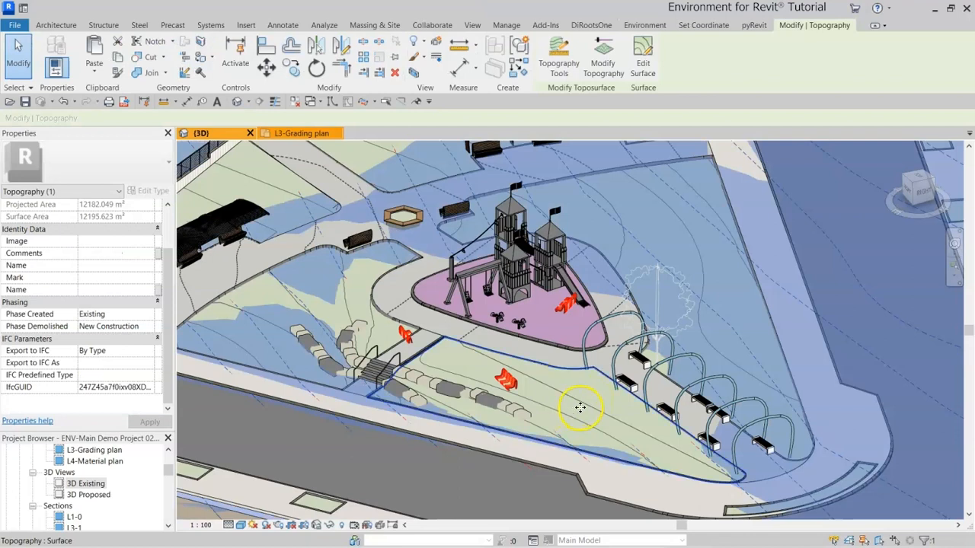
left_click(510, 358)
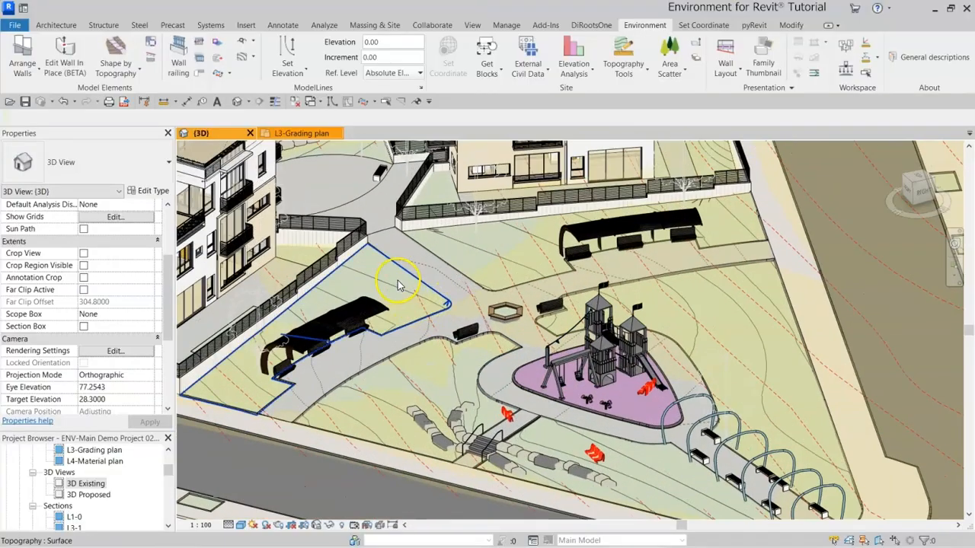
left_click(469, 324)
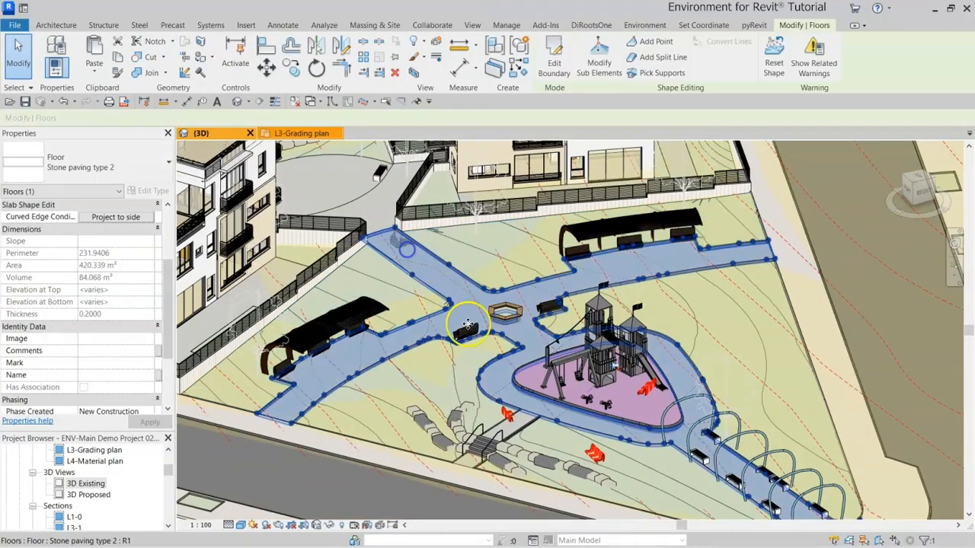
left_click(602, 354)
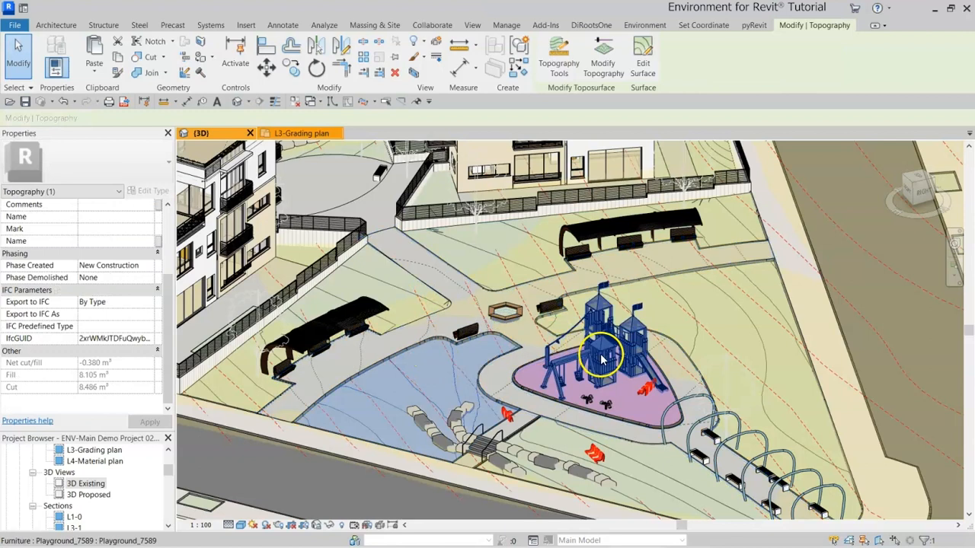
left_click(601, 354)
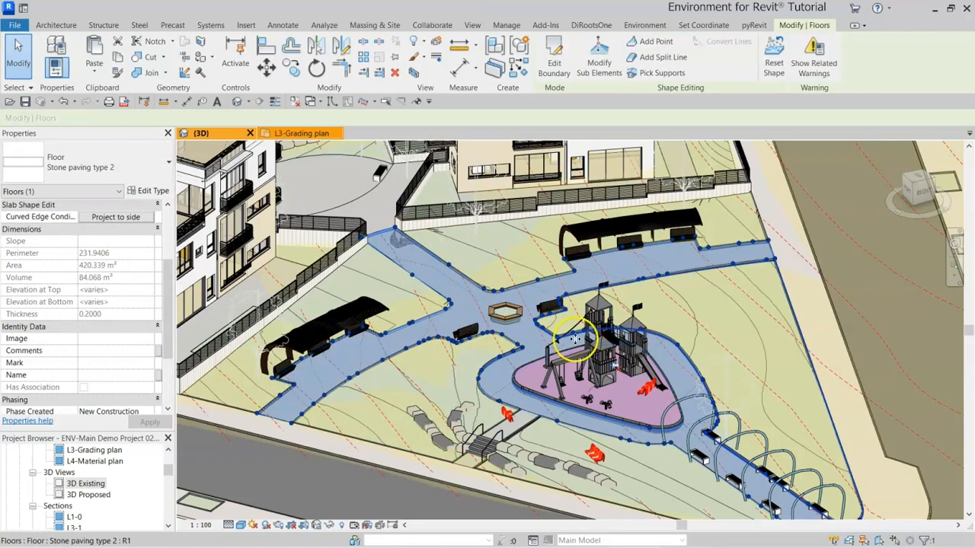
mouse_move(573, 321)
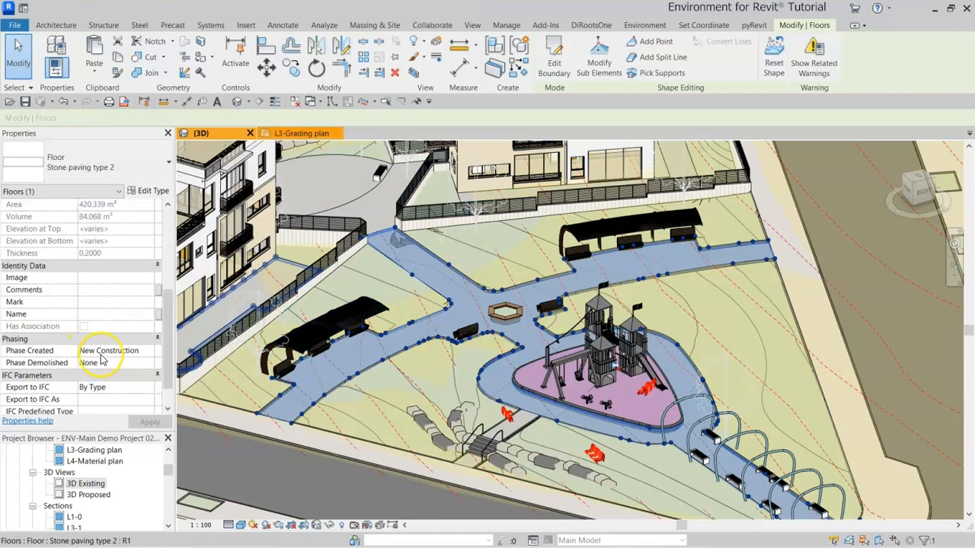
left_click(602, 373)
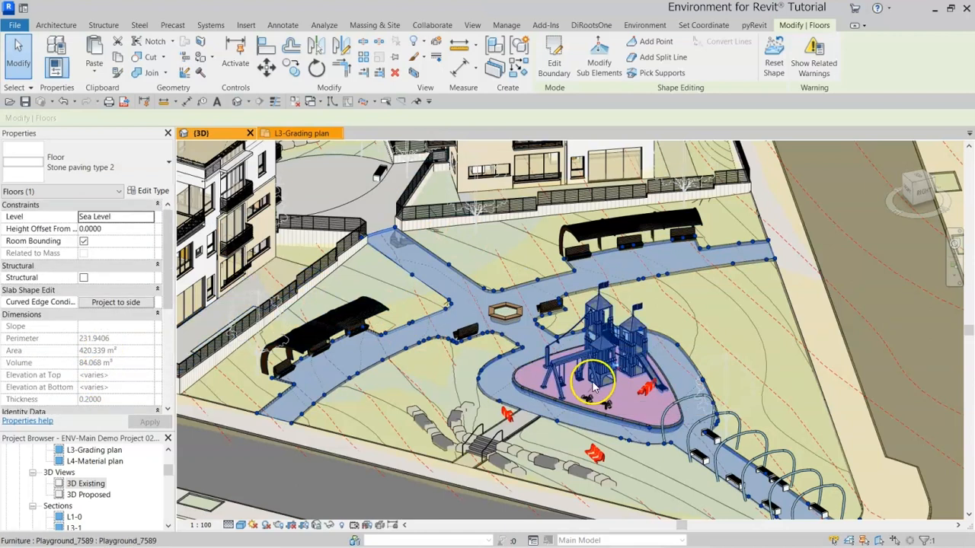
mouse_move(750, 358)
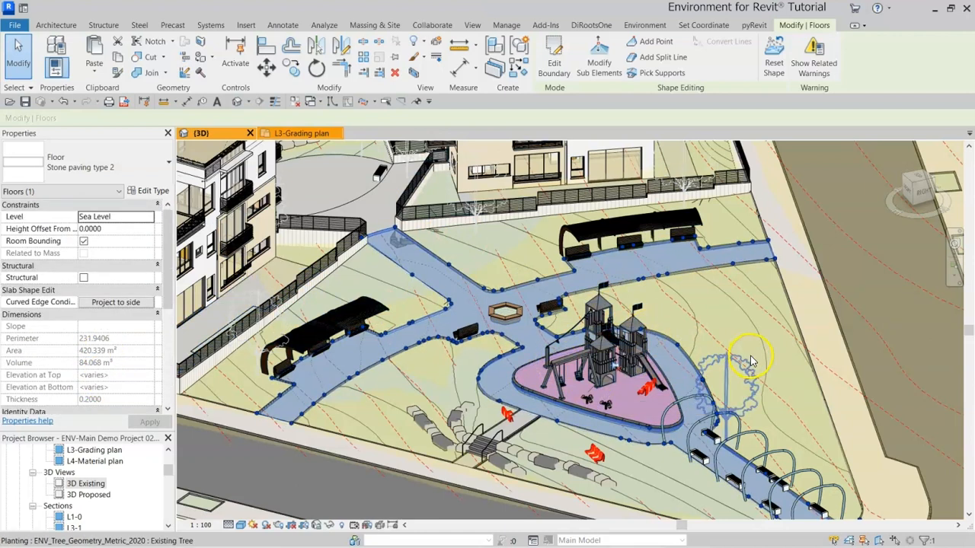
left_click_drag(750, 358, 731, 244)
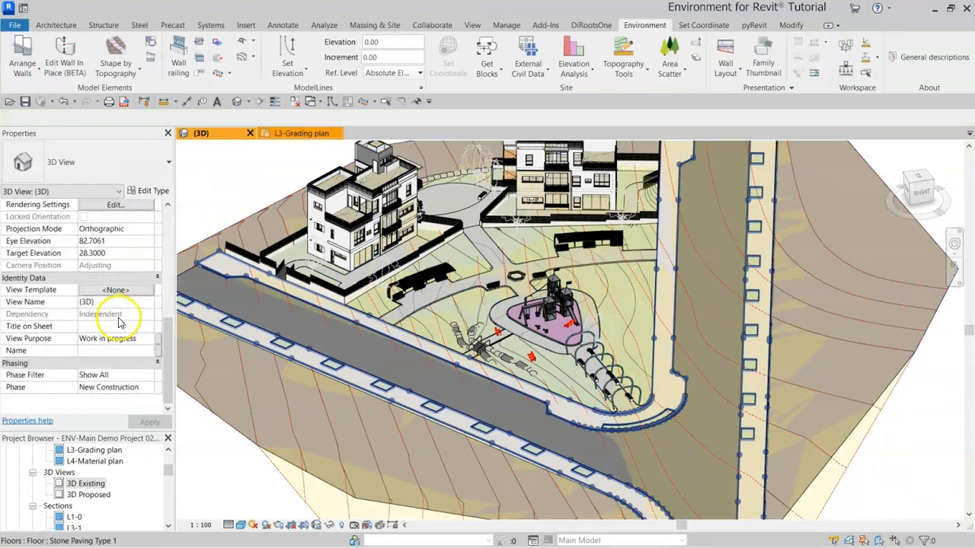
Set the 3D view's Phase Filter to Show Current Phase and open Topography Tools
left_click(145, 375)
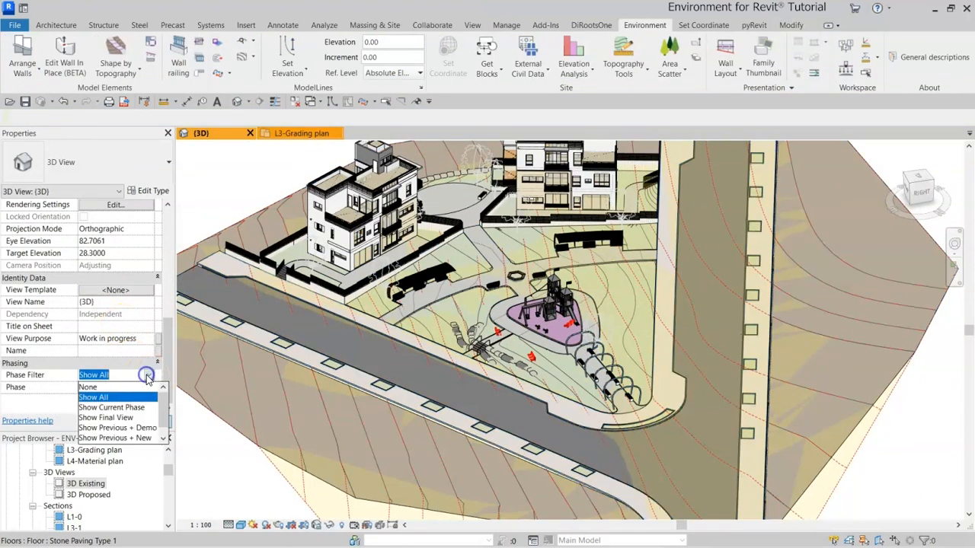
left_click(111, 407)
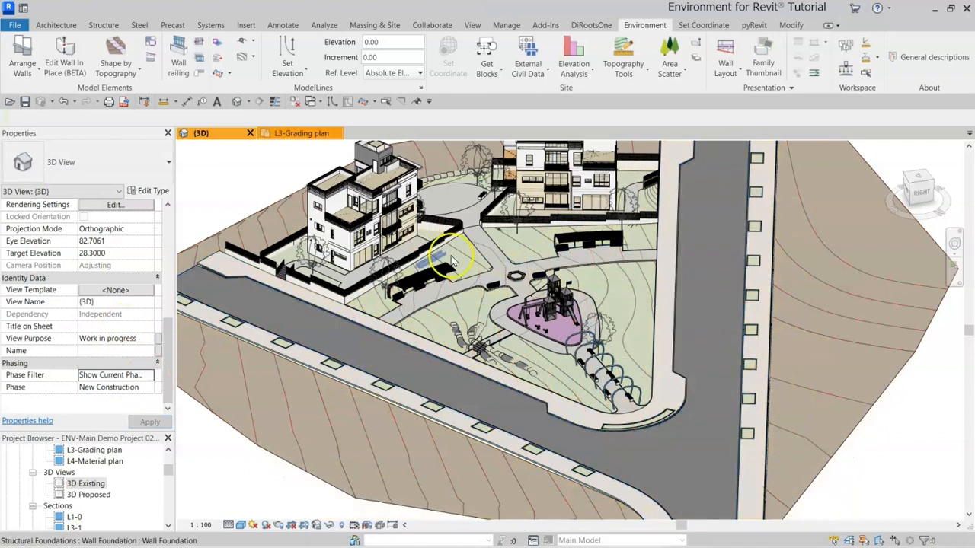
left_click_drag(449, 259, 621, 99)
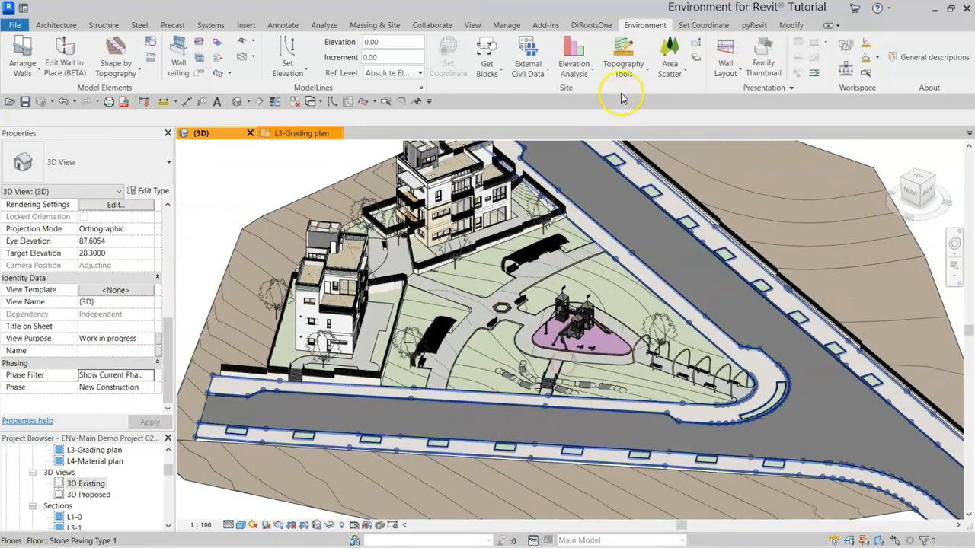
left_click(623, 57)
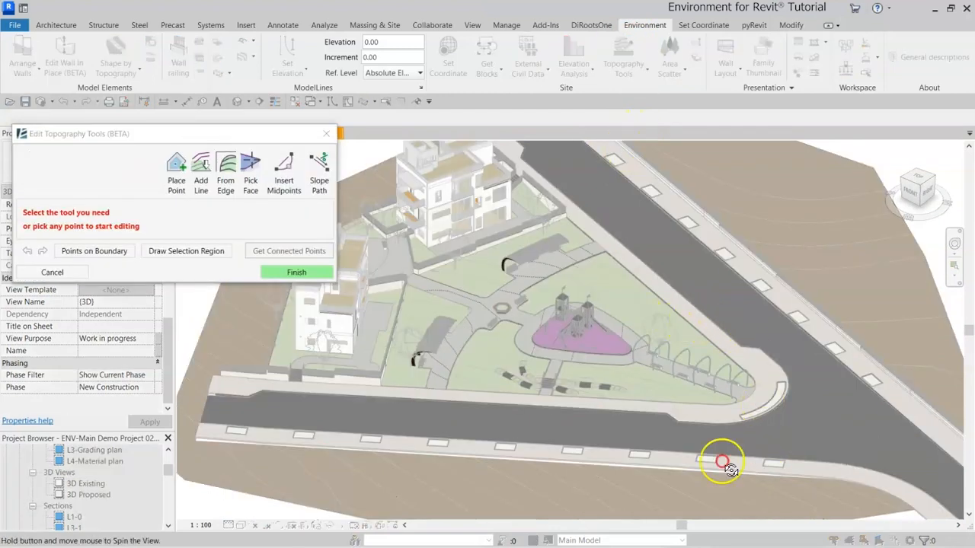
Preview Pick Face points on the paving slab, then cancel the topography edit
left_click_drag(723, 461, 555, 473)
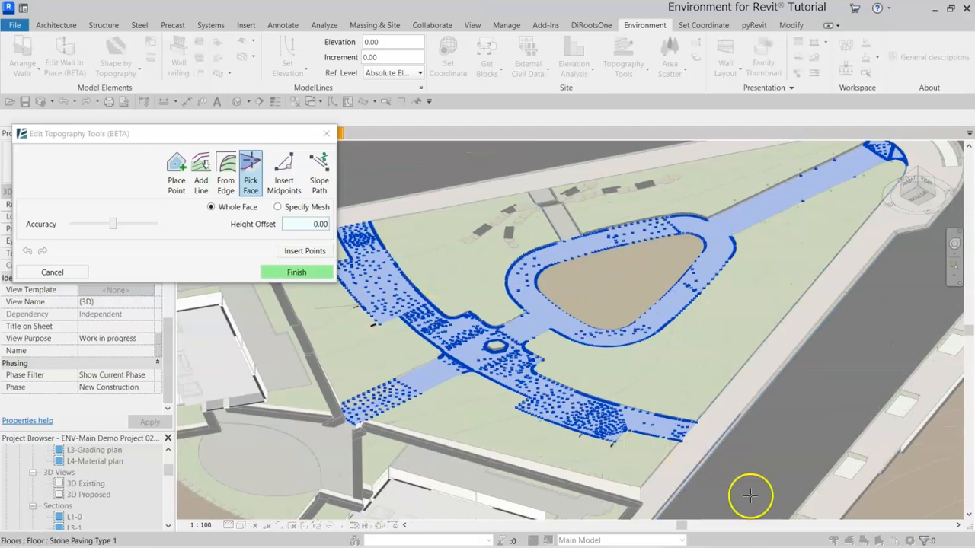
mouse_move(474, 287)
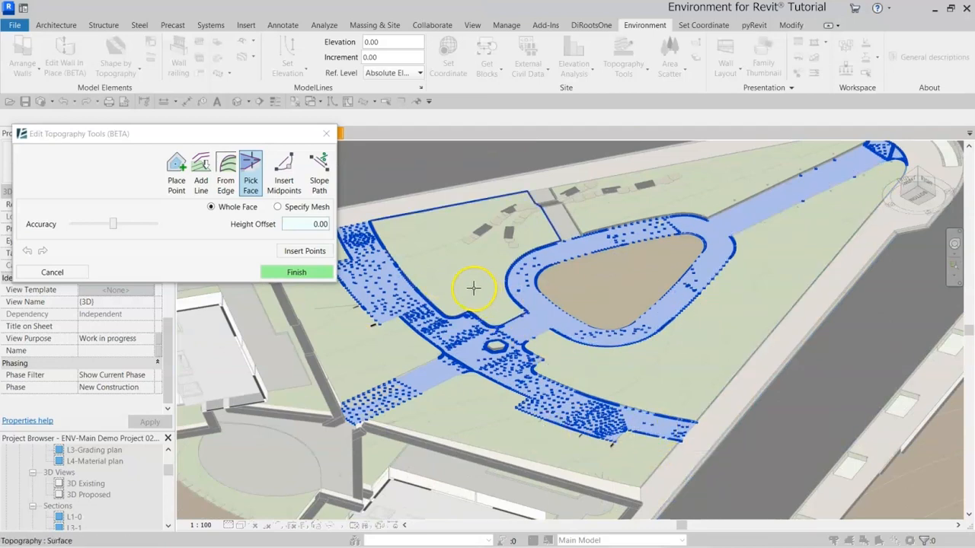
left_click(304, 251)
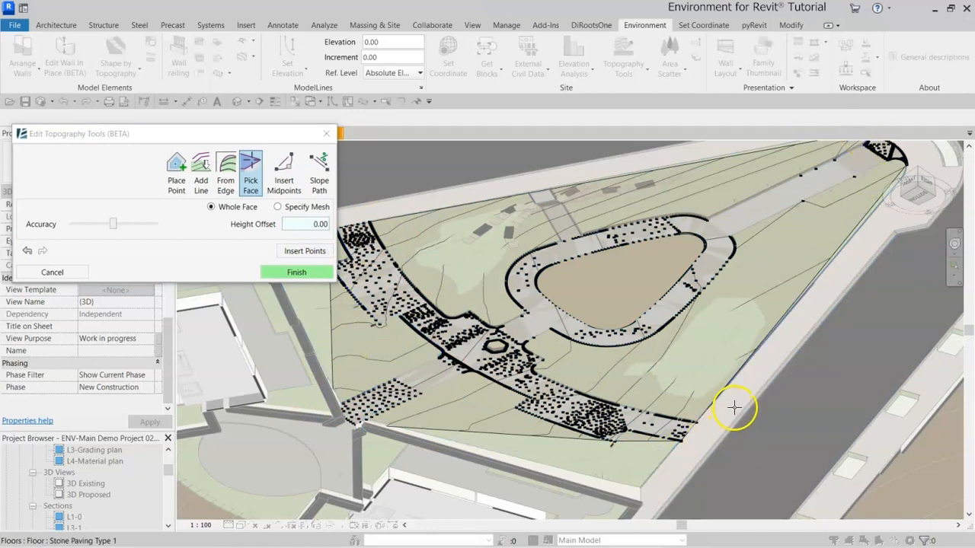
mouse_move(735, 408)
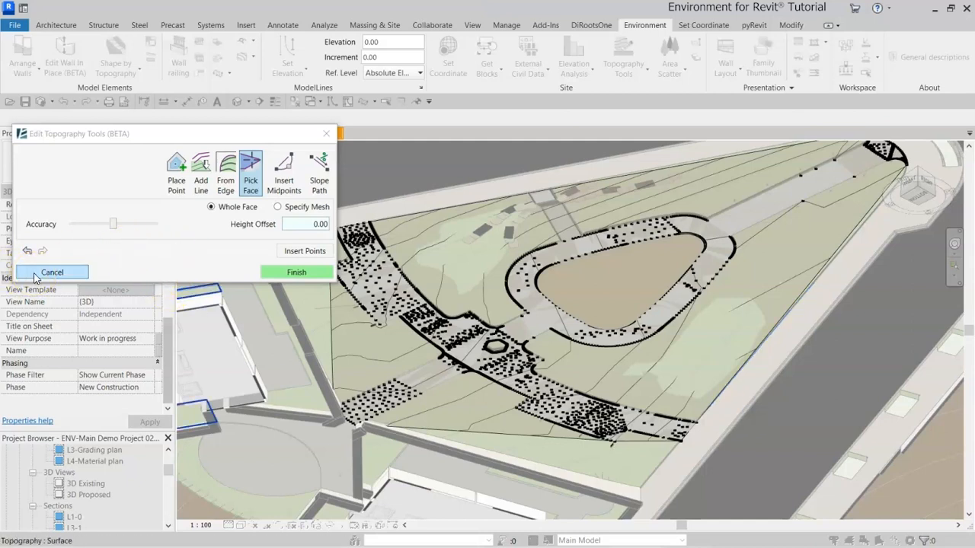
left_click(52, 272)
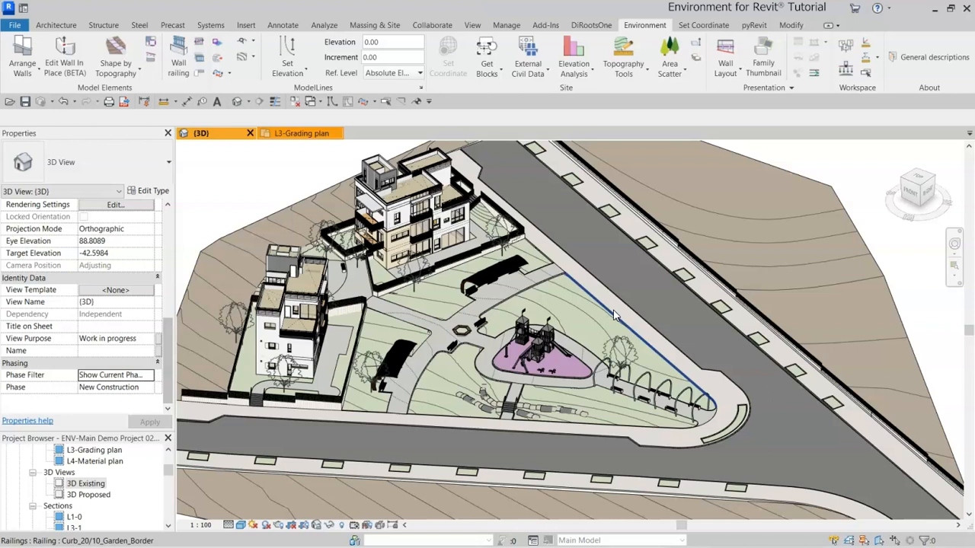
Start the LandXML export and select the round paved area, walkway, narrow path and road faces
left_click(528, 57)
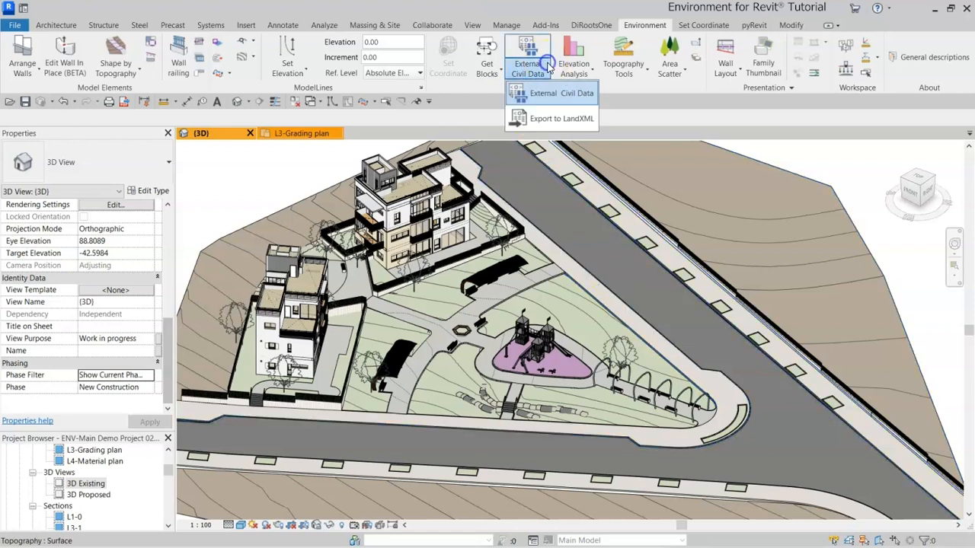
mouse_move(551, 118)
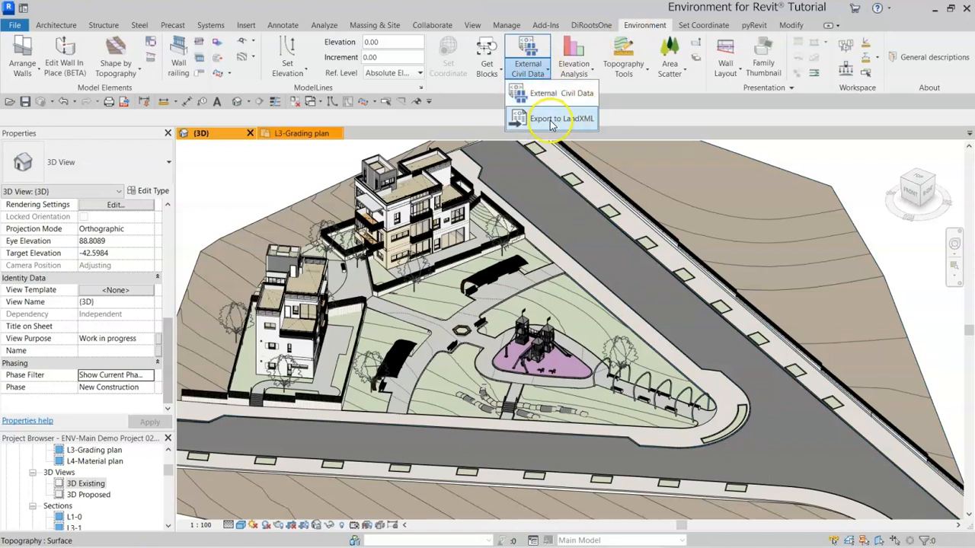
left_click(561, 118)
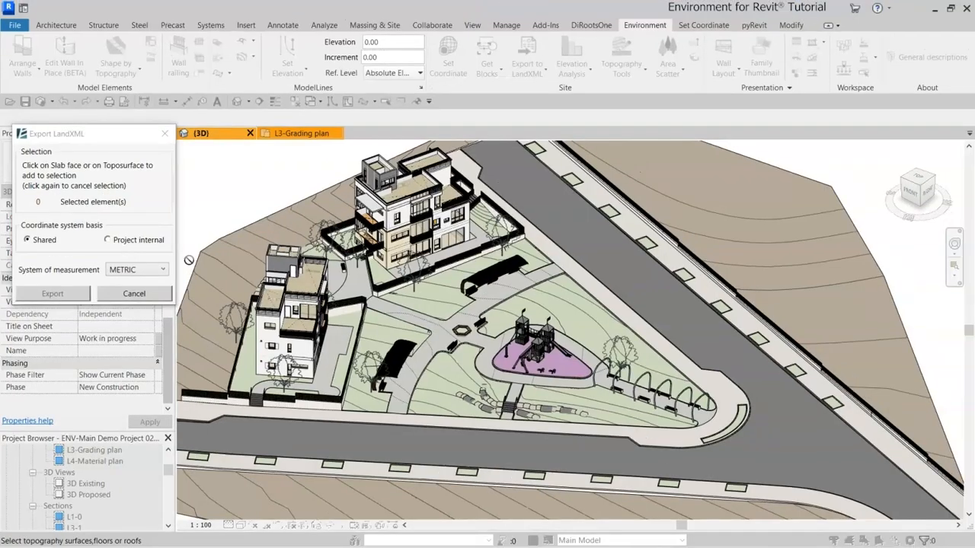
mouse_move(223, 257)
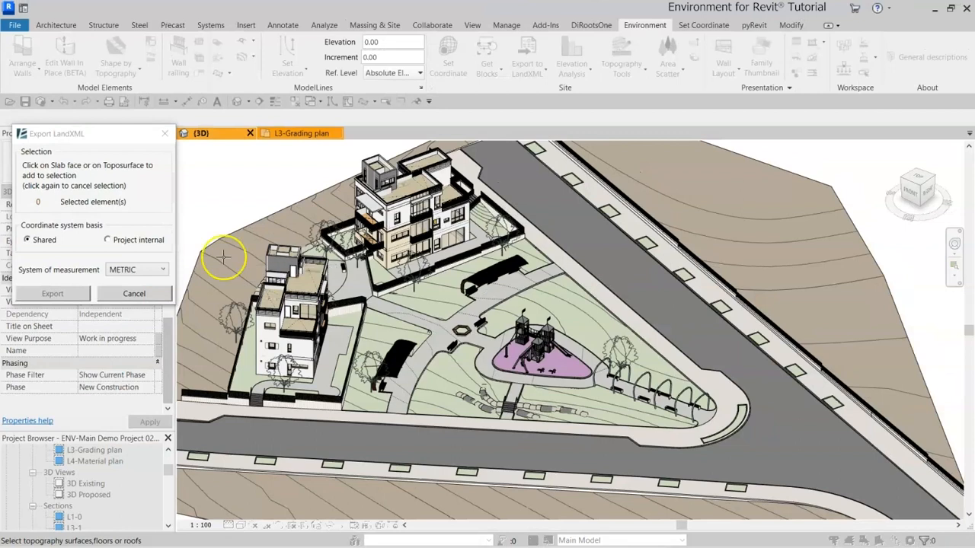
left_click_drag(225, 259, 621, 476)
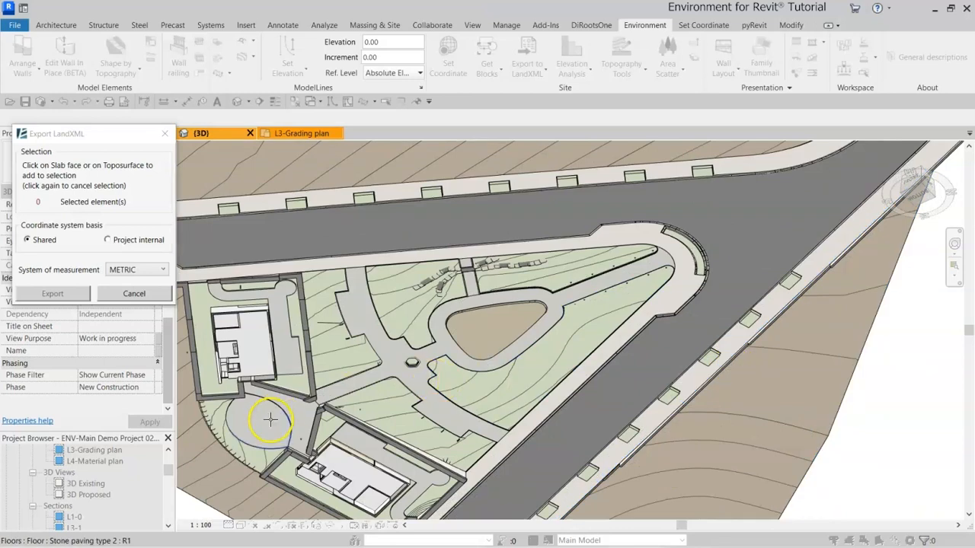
left_click(373, 383)
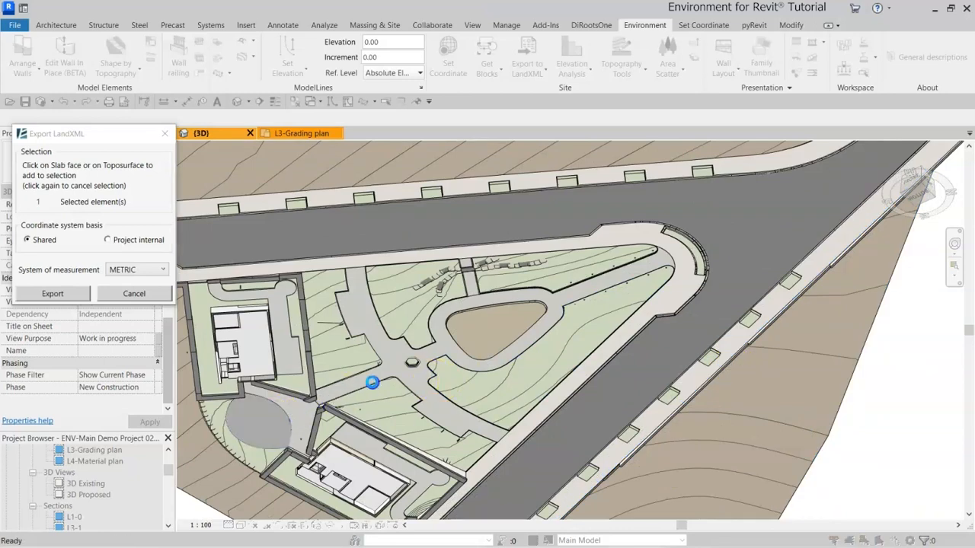
left_click(495, 367)
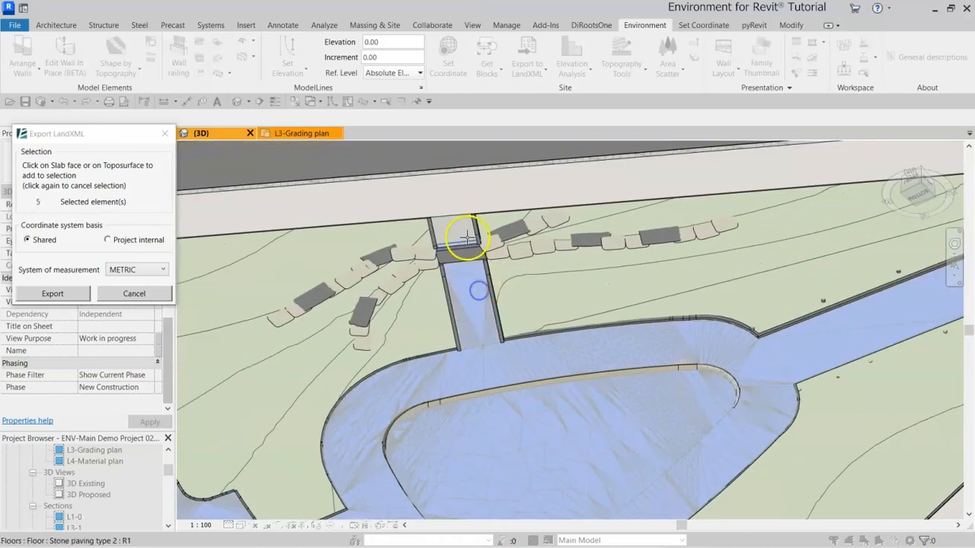
left_click(764, 195)
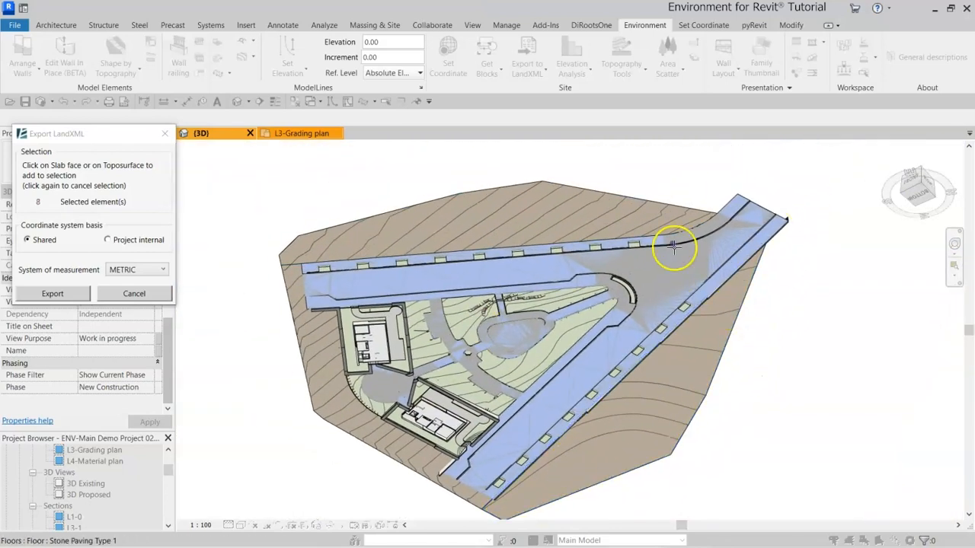
left_click(52, 294)
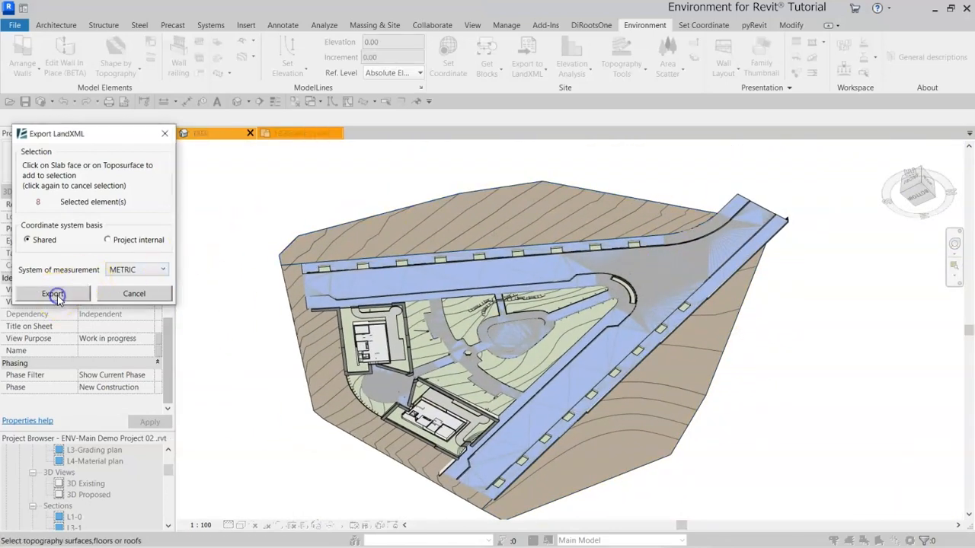
Export the eight faces to Topo for excavation.xml, replace the old file, and dismiss the success message
left_click(53, 294)
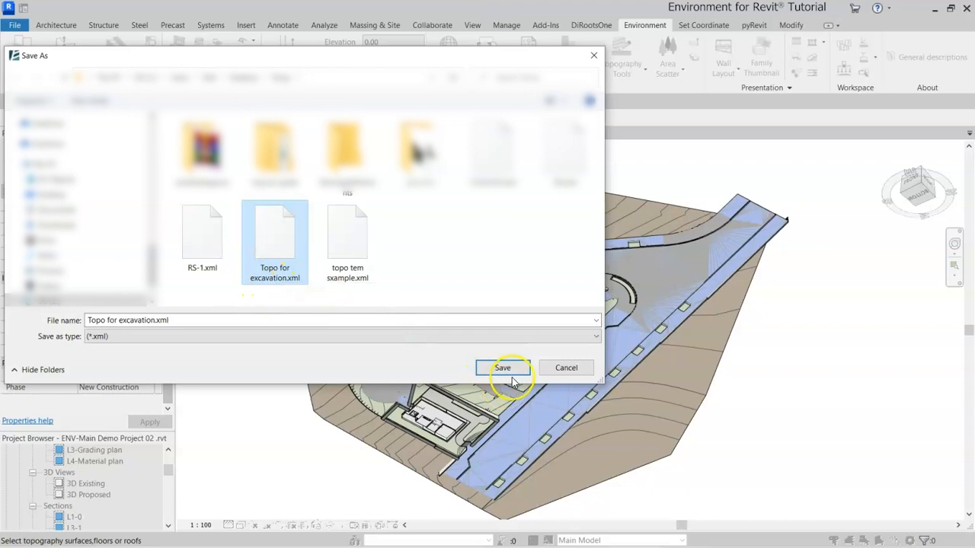
left_click(503, 368)
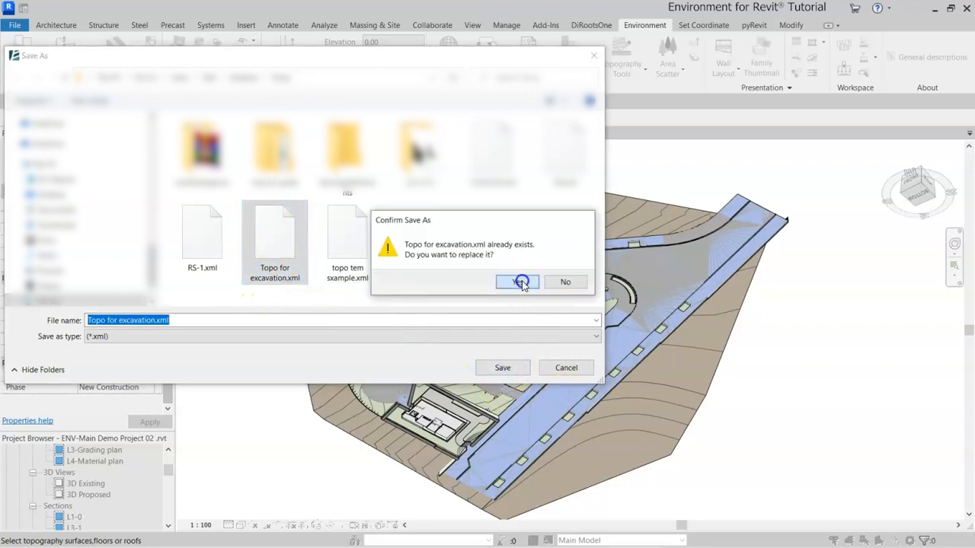
left_click(517, 281)
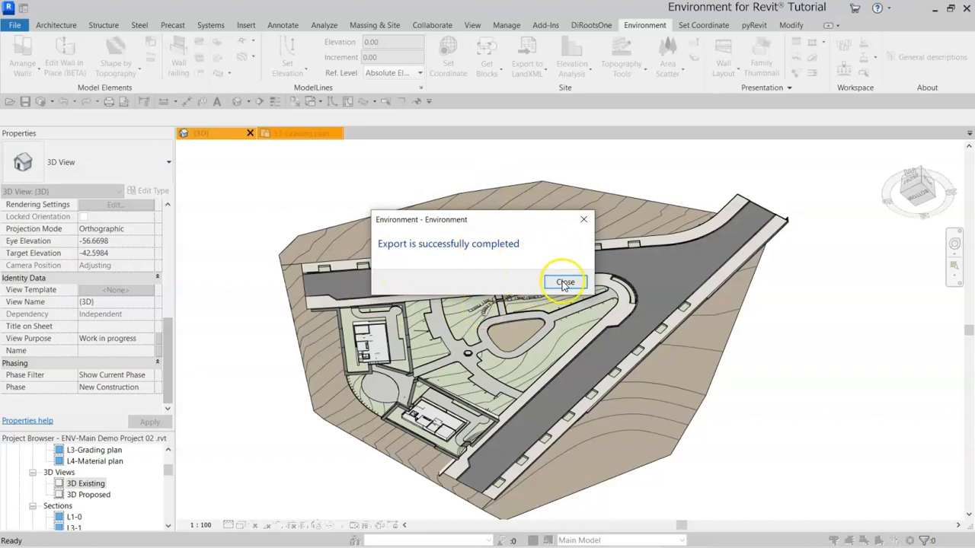
left_click(565, 281)
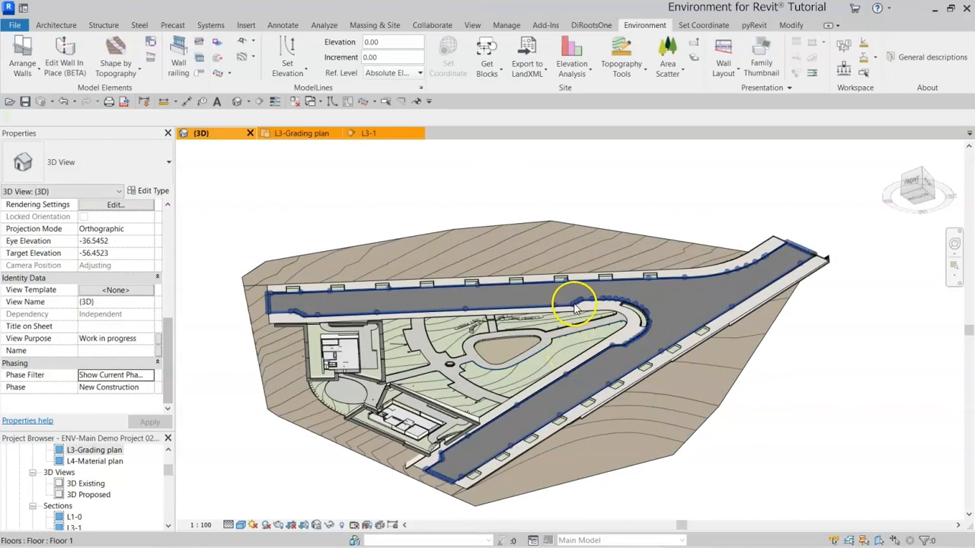
Insert Topo for excavation.xml as external civil data and accept it in the manager
left_click_drag(575, 305, 566, 277)
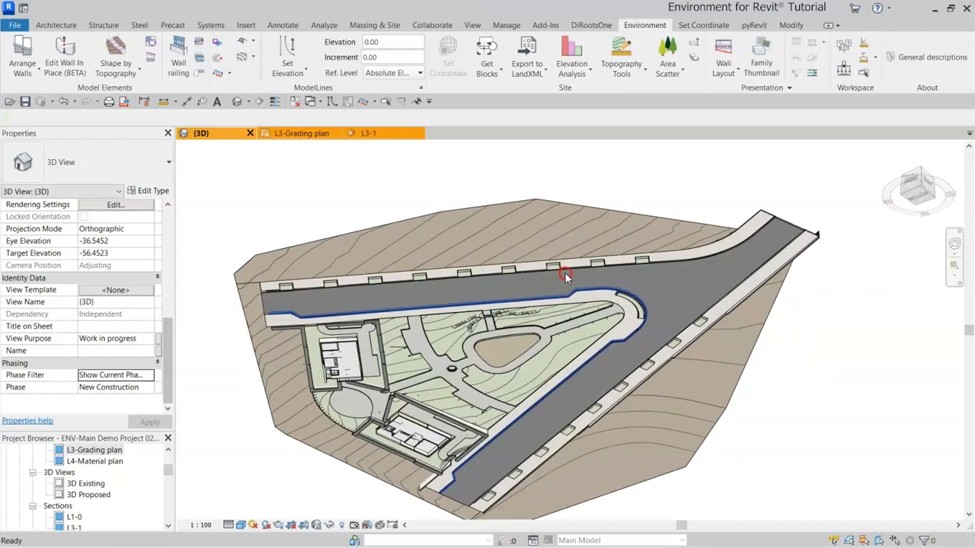
left_click(526, 57)
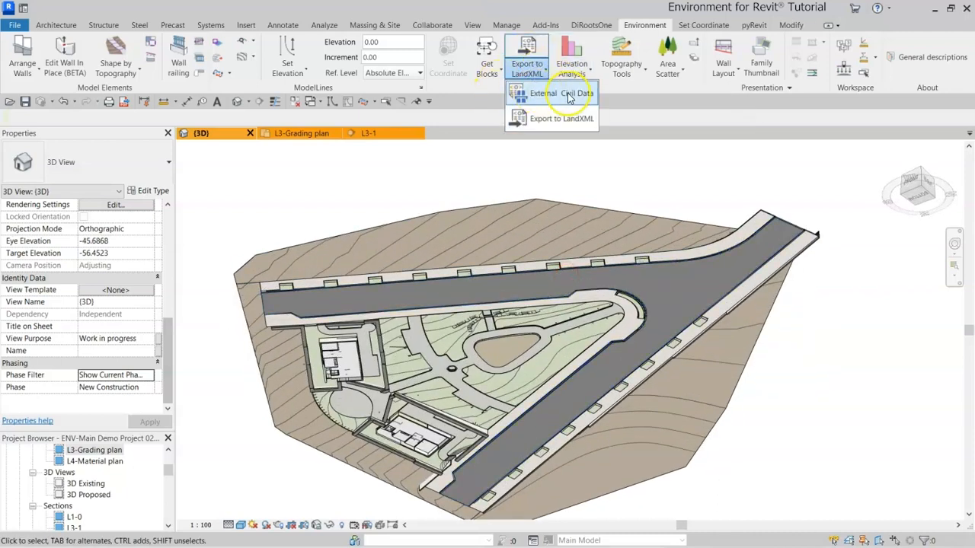
mouse_move(544, 93)
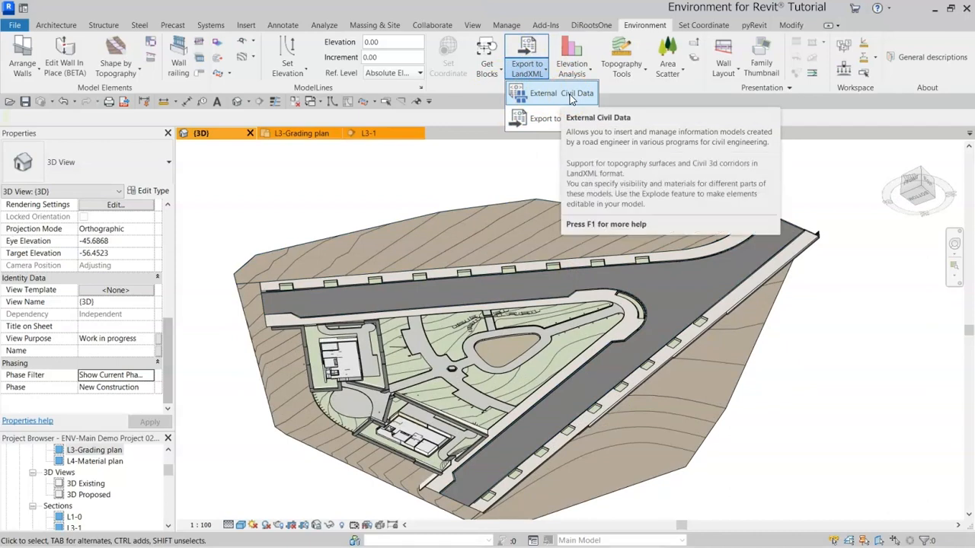
left_click(542, 93)
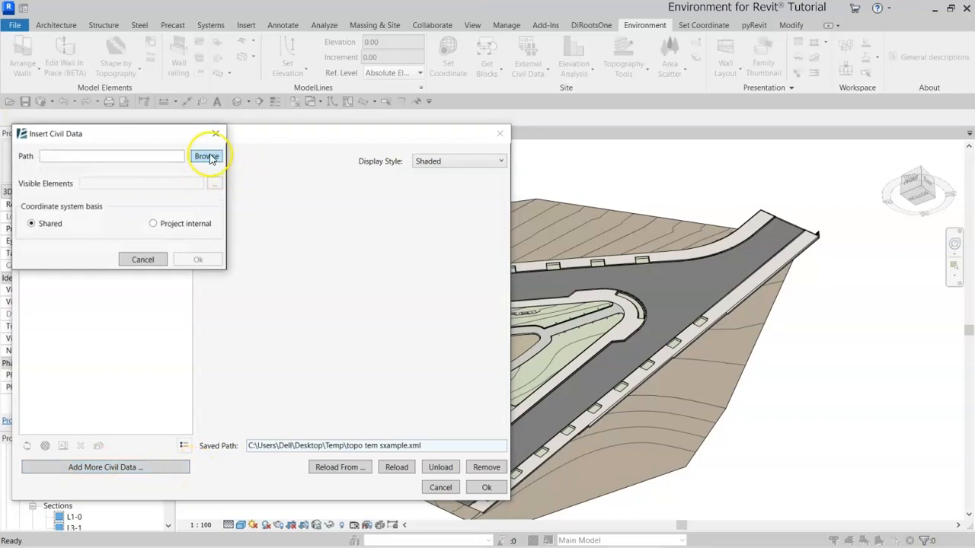
left_click(206, 156)
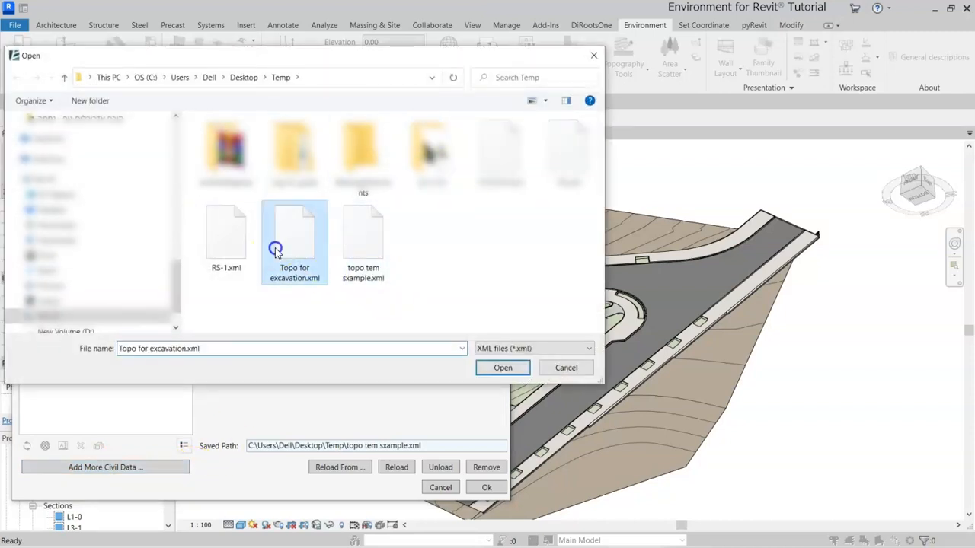
left_click(502, 368)
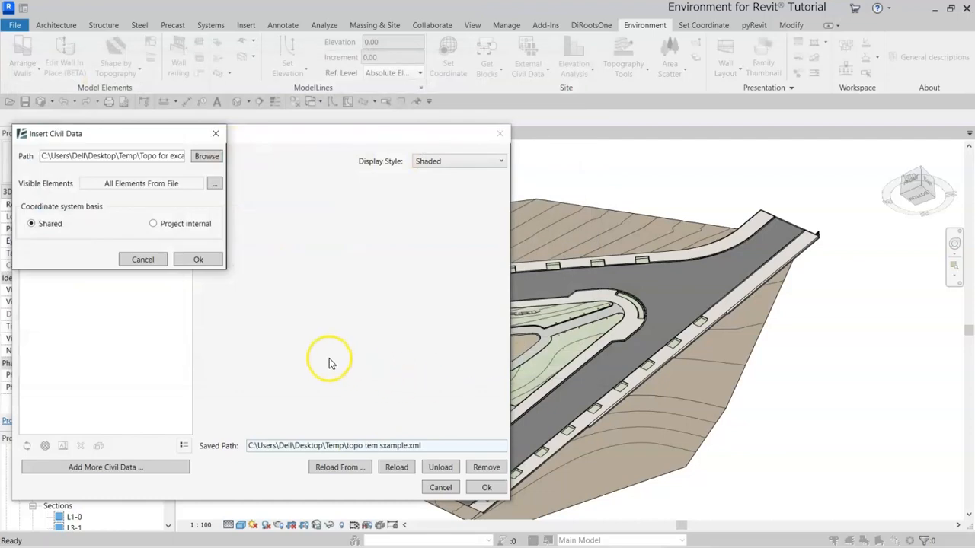
left_click(197, 259)
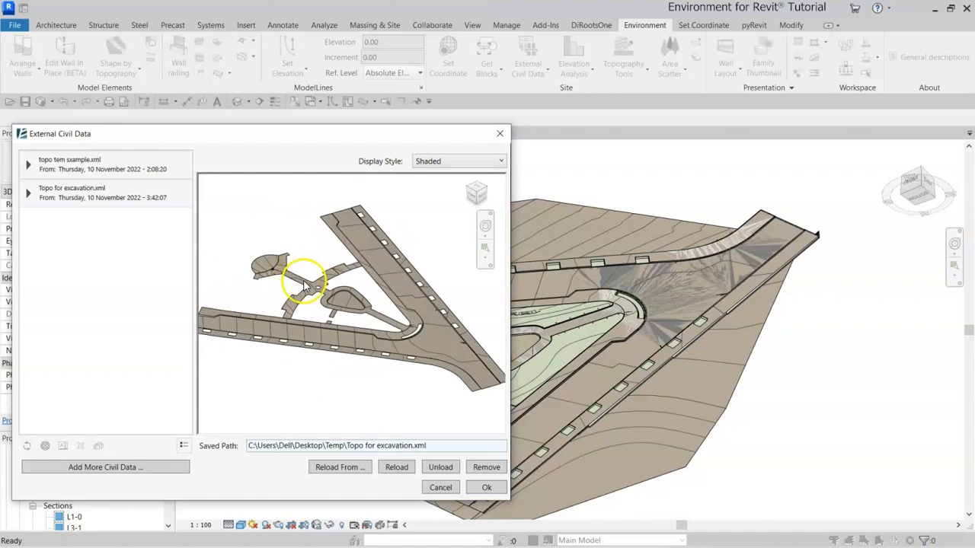
left_click_drag(304, 286, 400, 380)
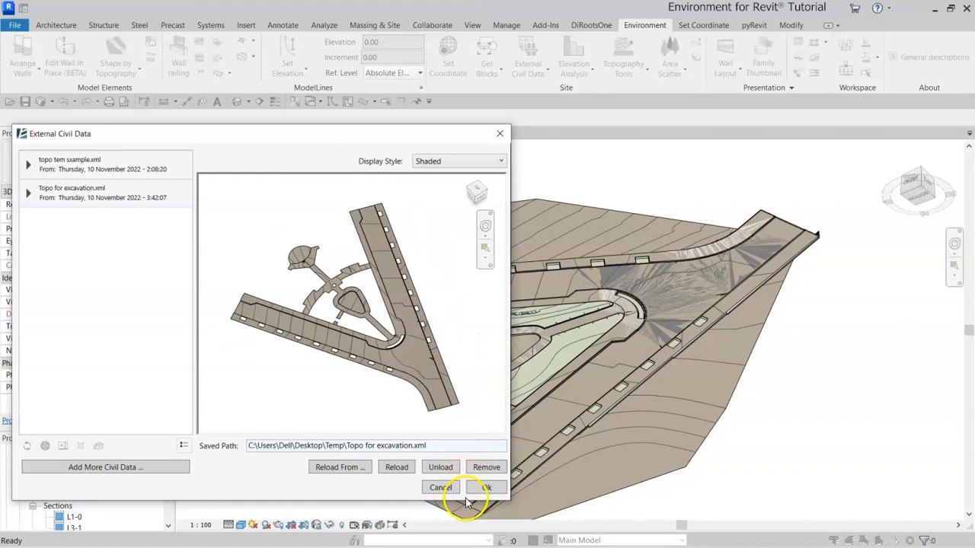
left_click(485, 487)
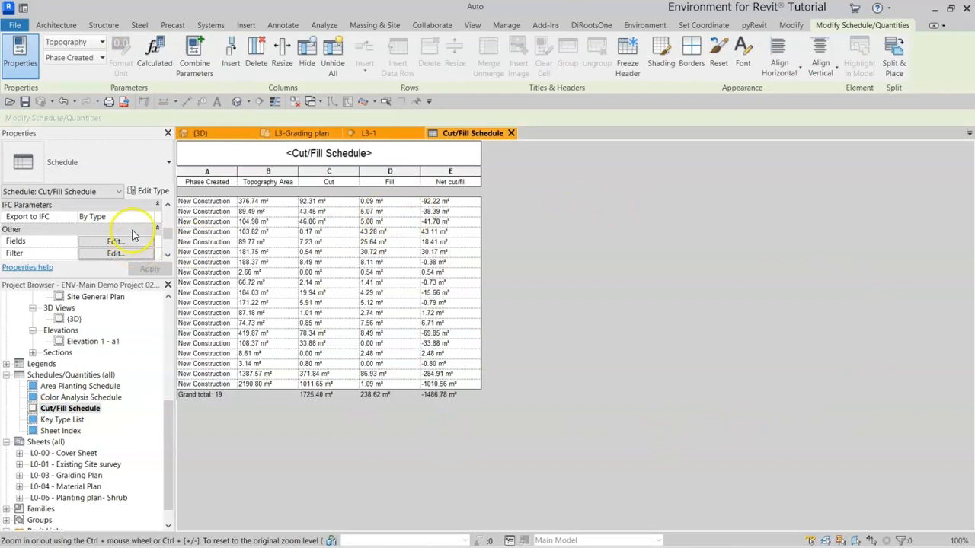
mouse_move(218, 211)
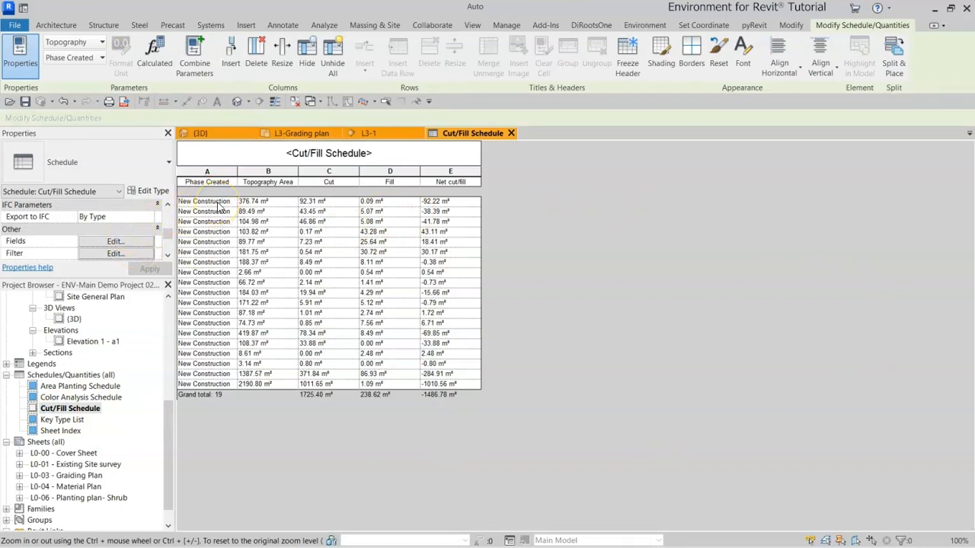
Select the second and fourth topography rows and zoom into the Cut/Fill Schedule
left_click(205, 212)
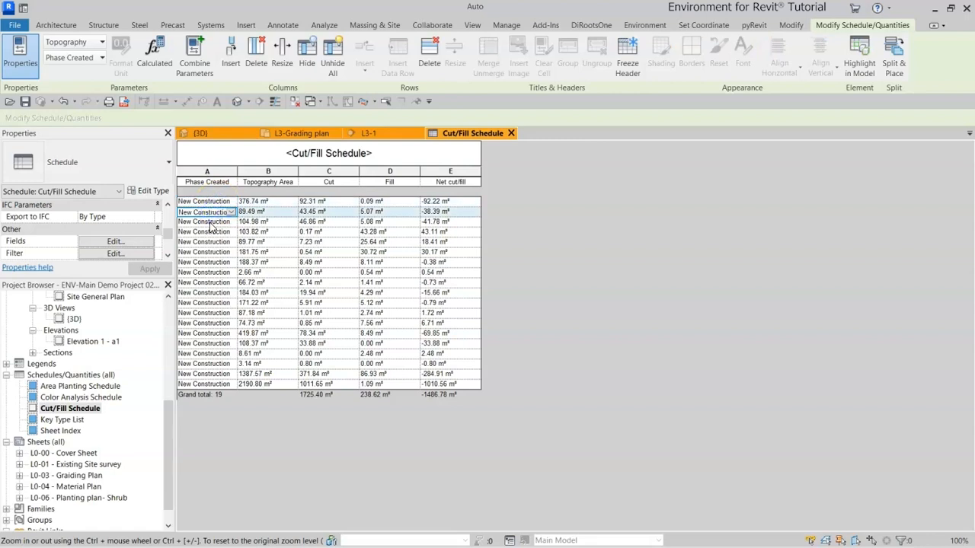
left_click(206, 232)
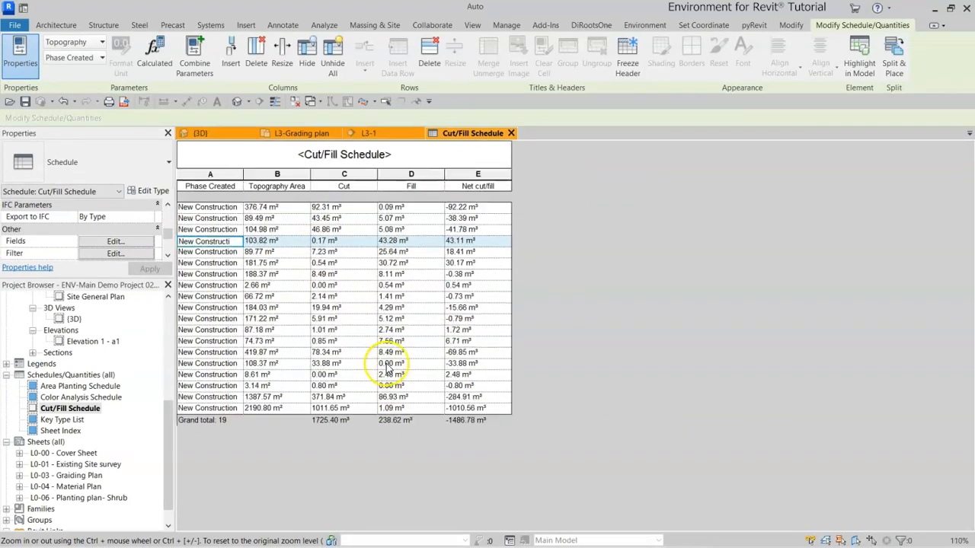
scroll("up", 3)
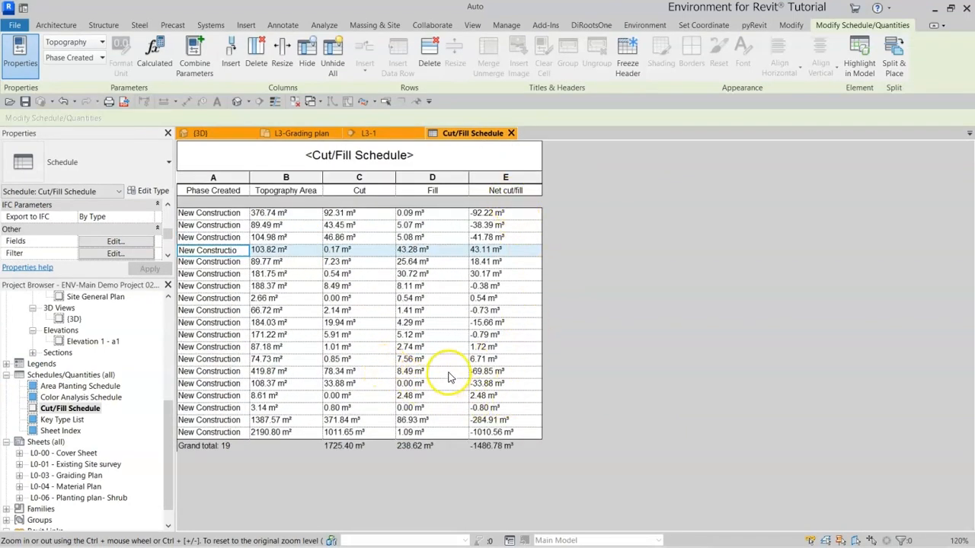
mouse_move(556, 441)
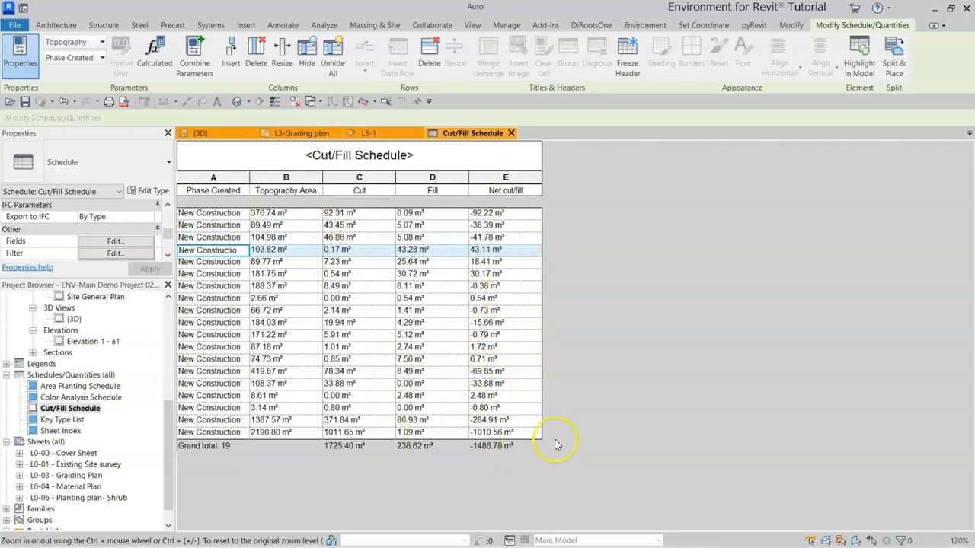